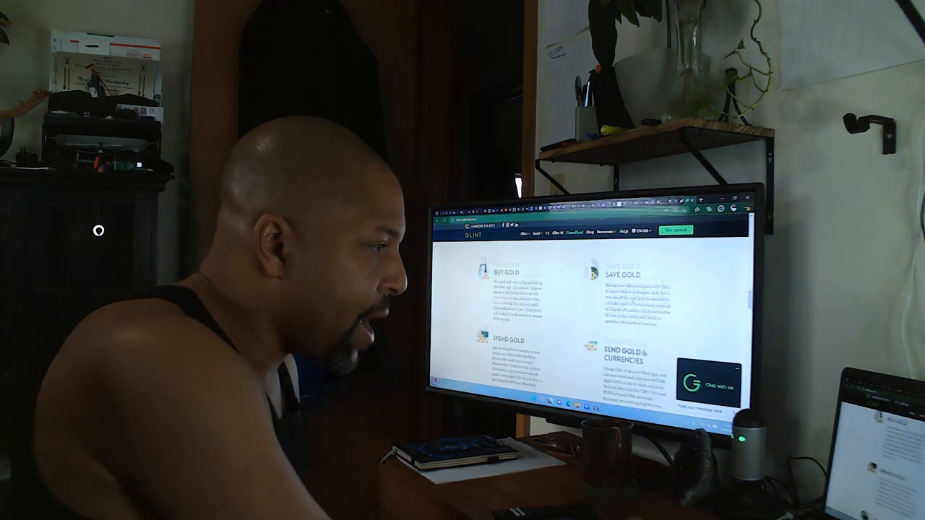
pyautogui.scroll(-3)
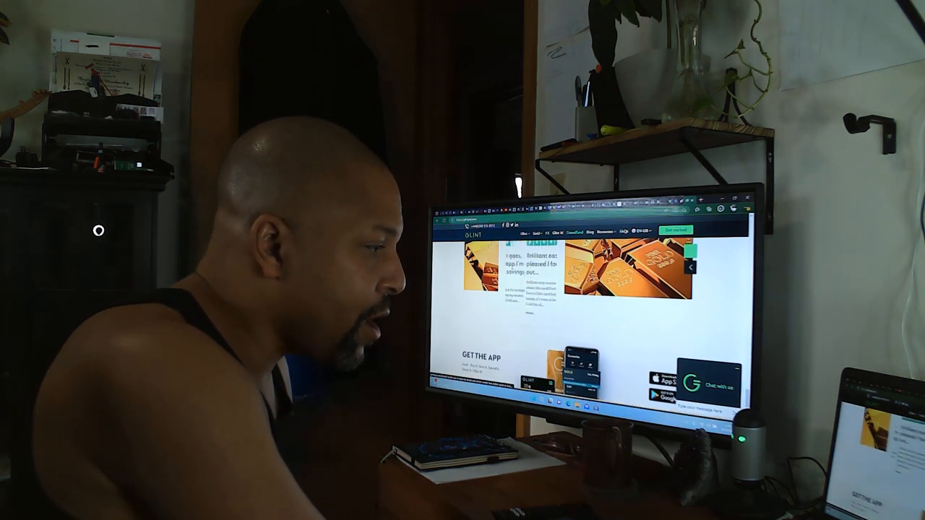
pyautogui.scroll(-3)
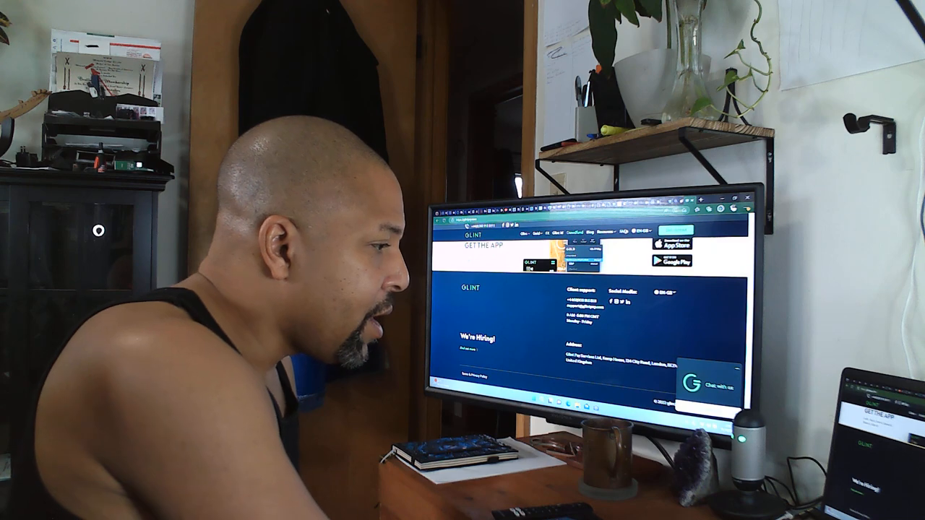